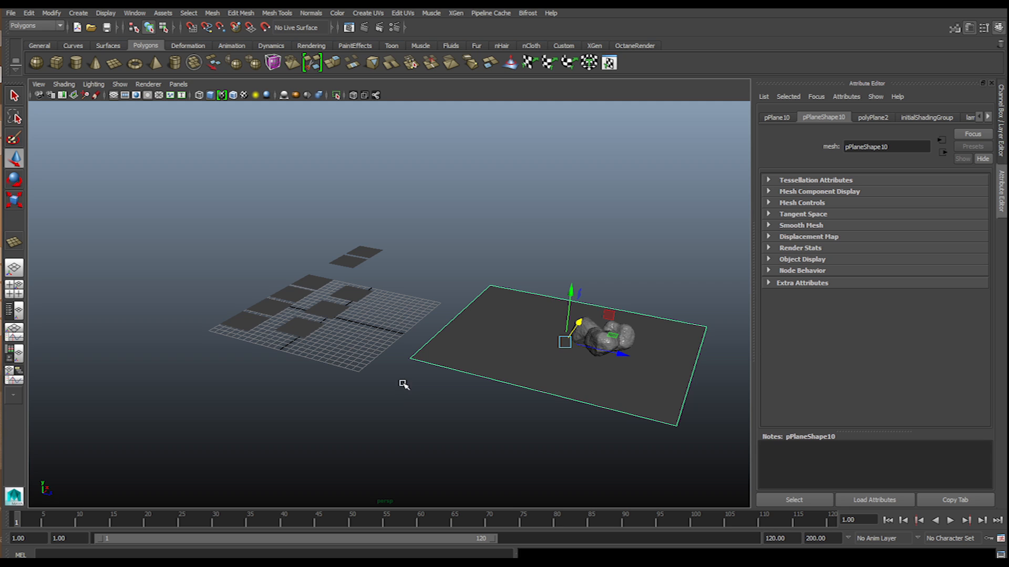
mouse_move(412, 383)
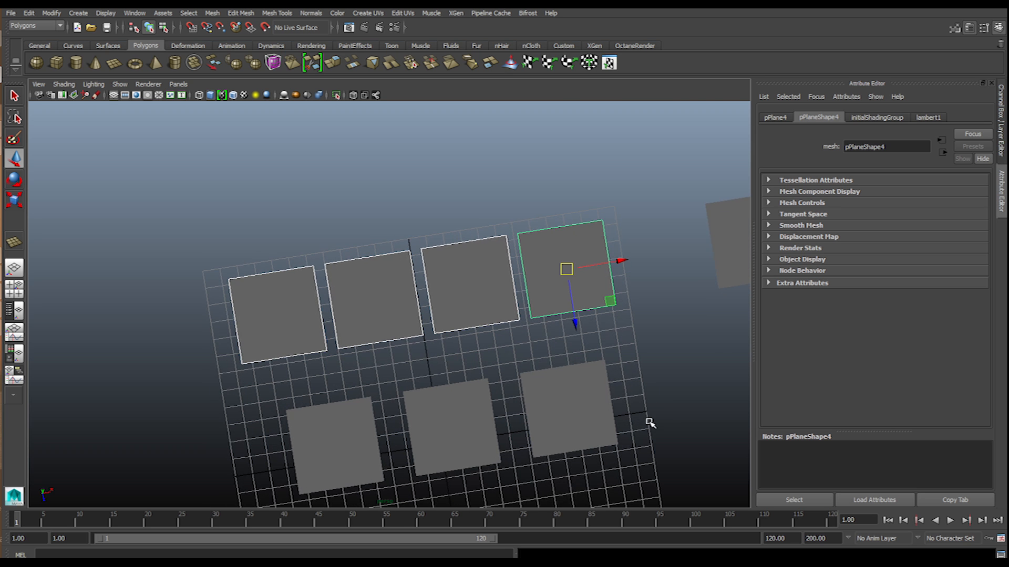
Tumble the camera to face the two rows of square tile planes straight on
drag(650, 424, 455, 371)
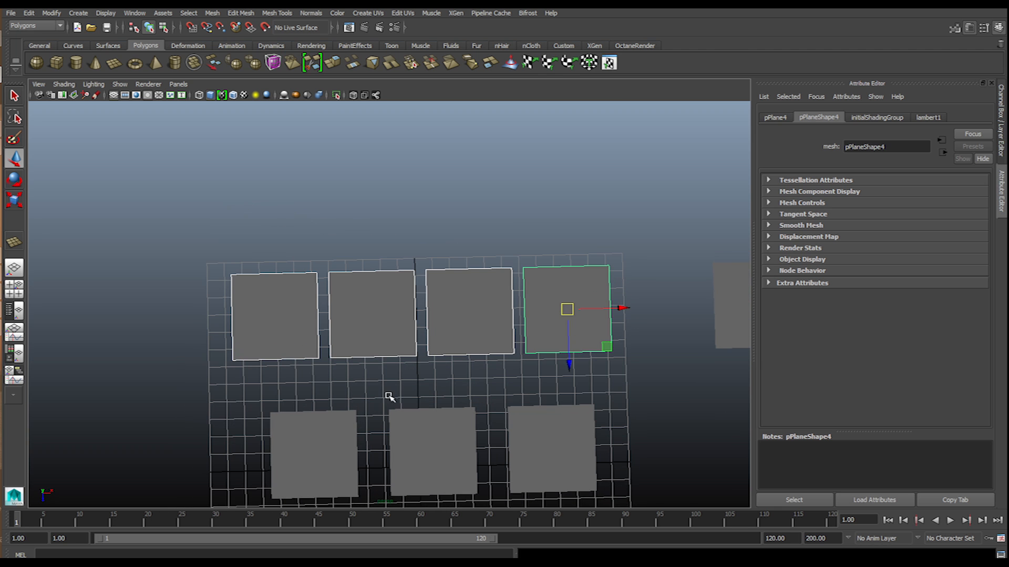
mouse_move(356, 405)
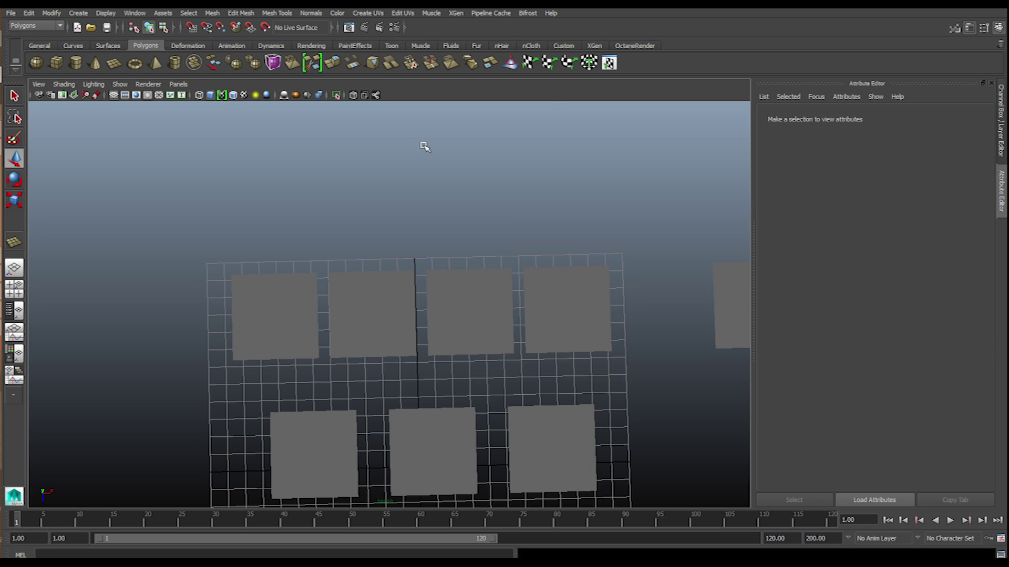
Assign an Octane Diffuse material to the top-left tile and attach a displacement node
click(636, 45)
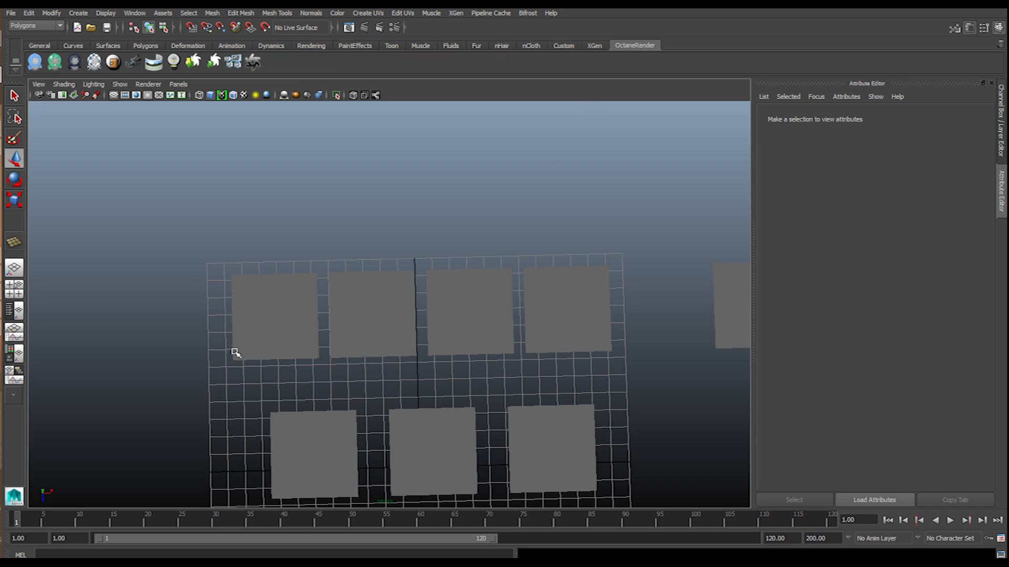
click(270, 320)
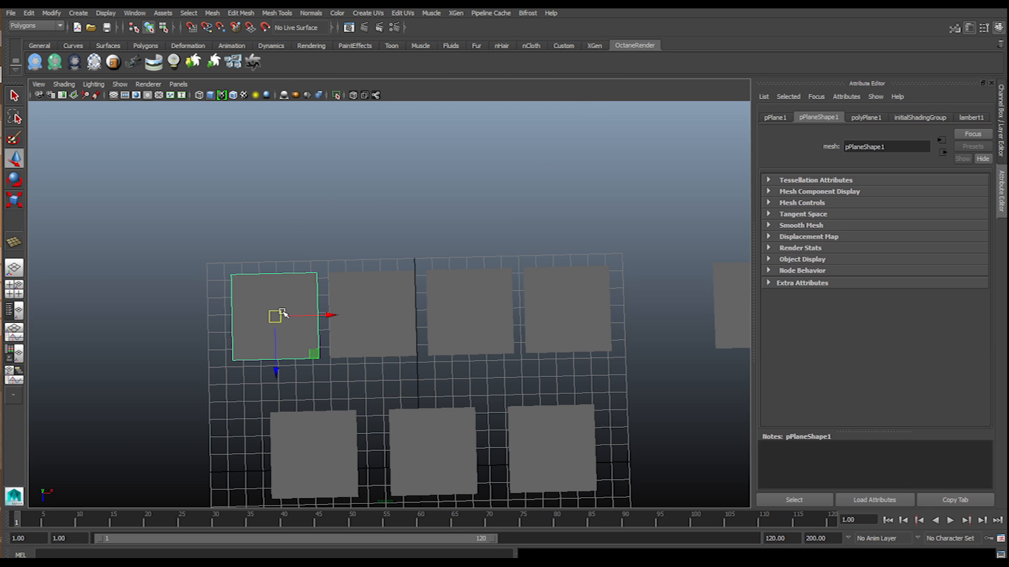
mouse_move(252, 315)
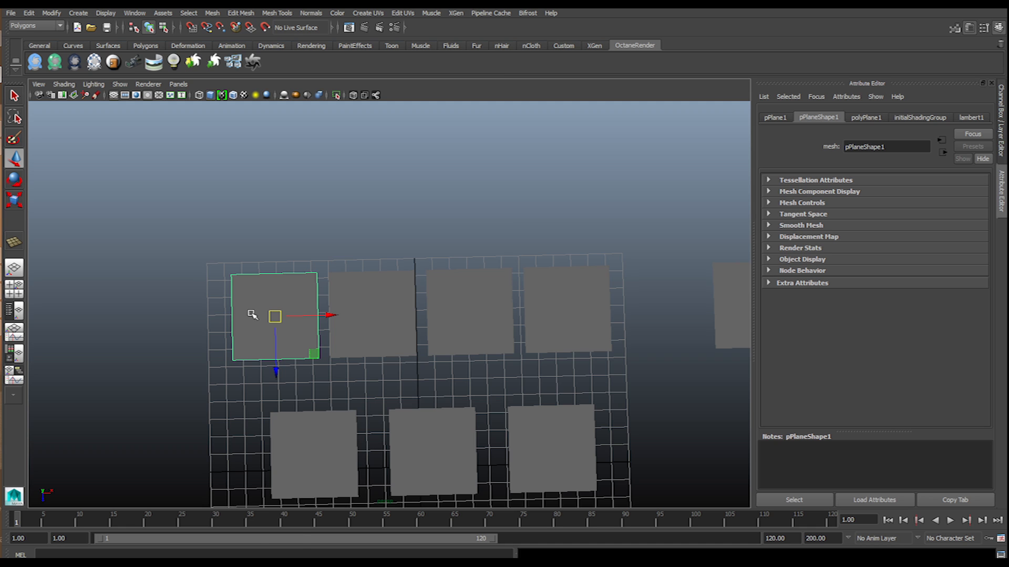
mouse_move(280, 511)
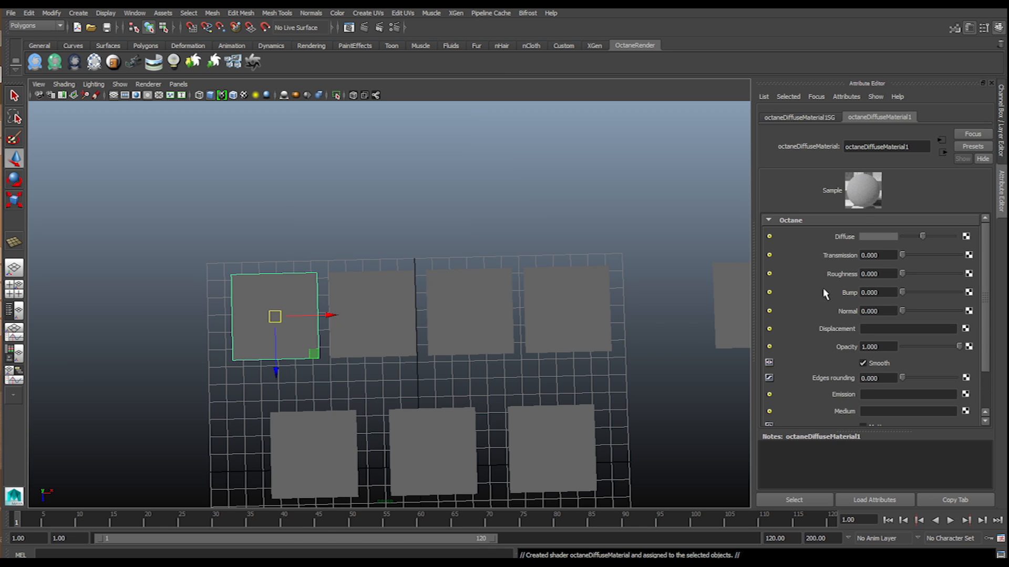
scroll(down, 3)
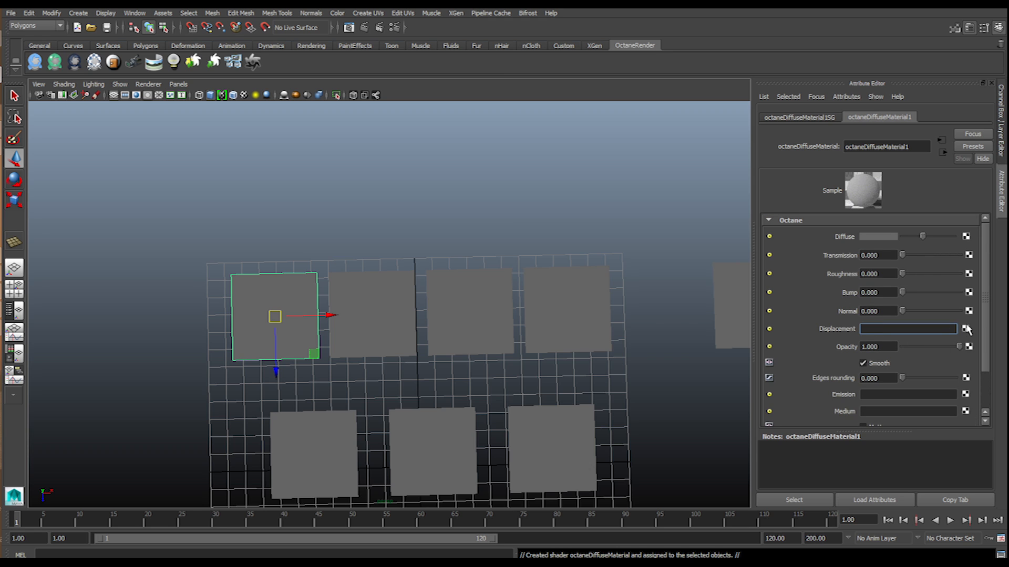
click(965, 328)
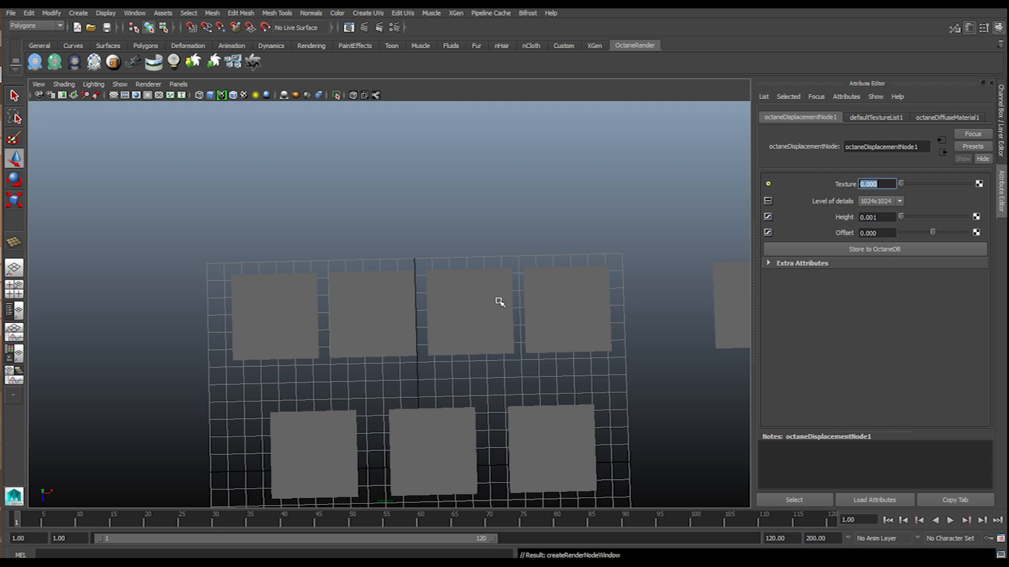
mouse_move(884, 180)
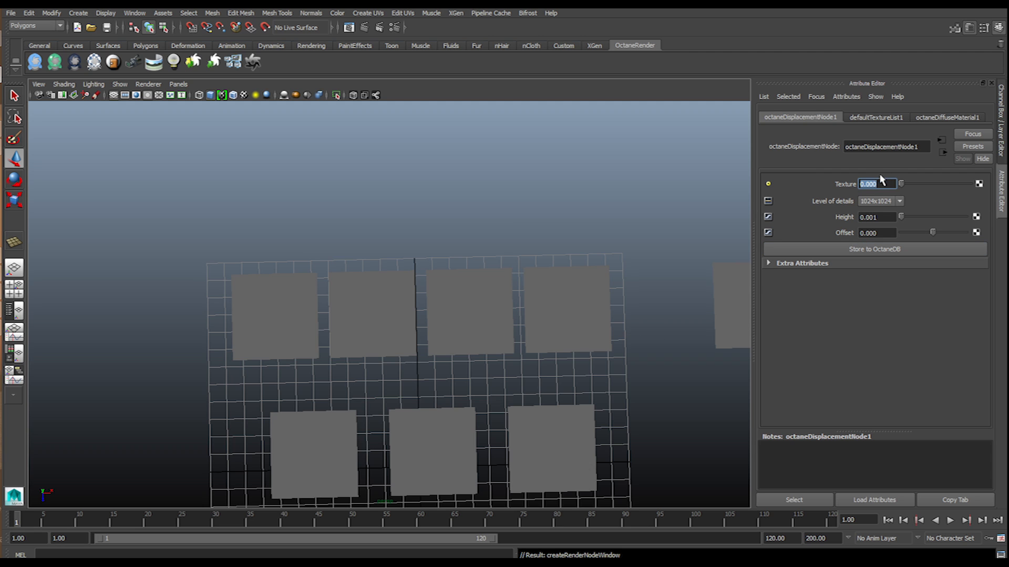
mouse_move(847, 237)
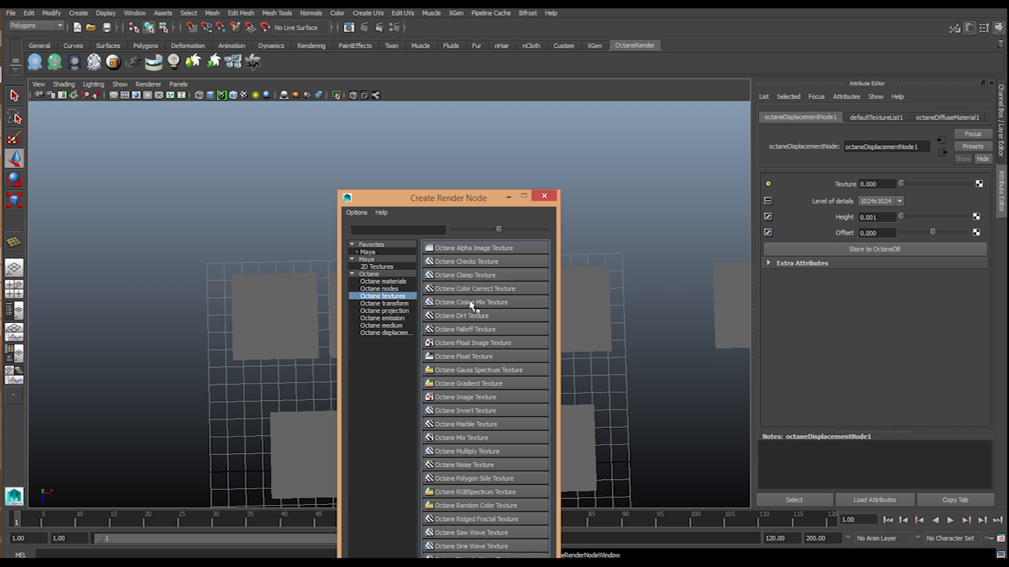
mouse_move(479, 351)
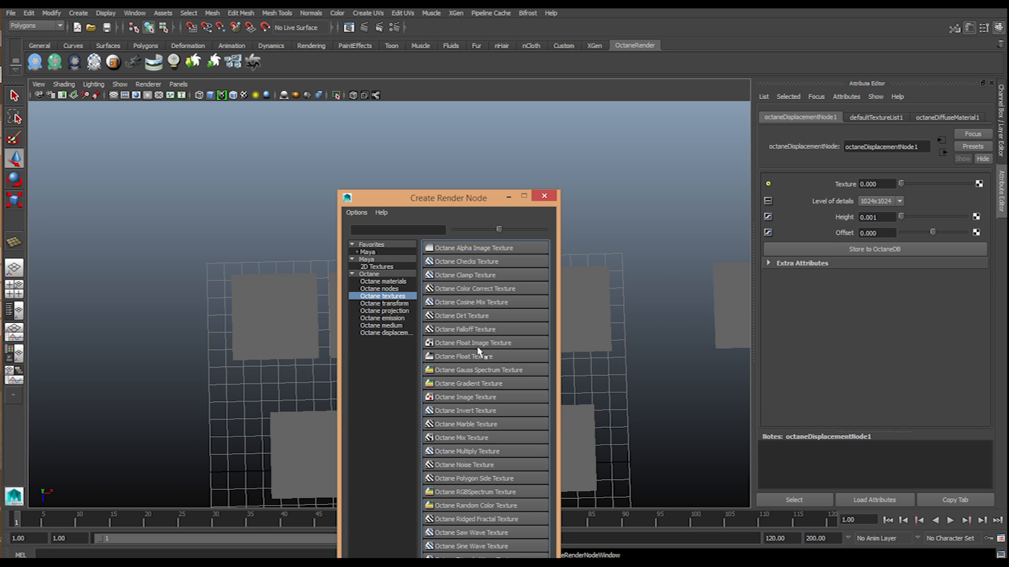
Drive the displacement with an Octane Float Image Texture loaded from 1.png
click(474, 342)
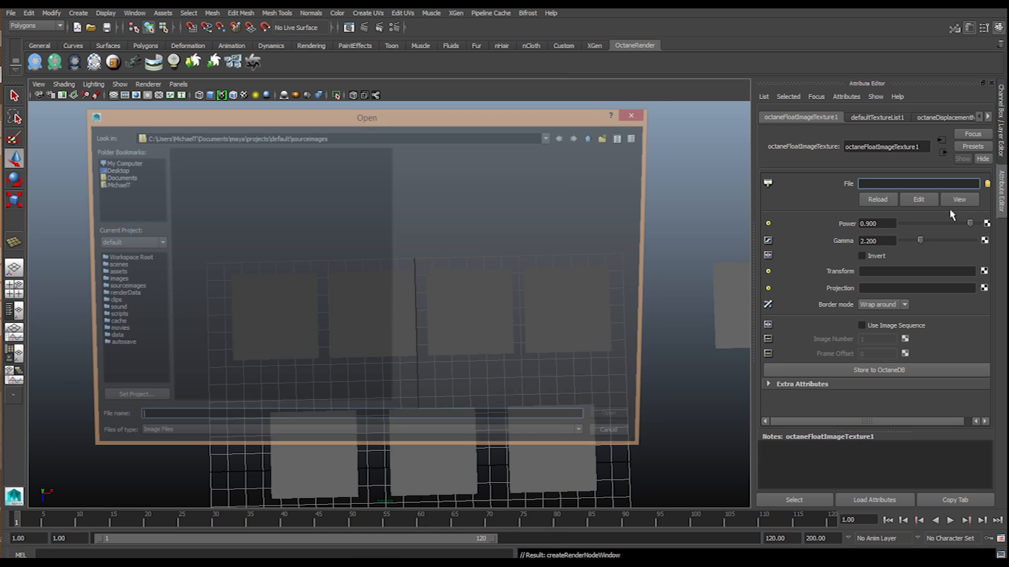
click(110, 170)
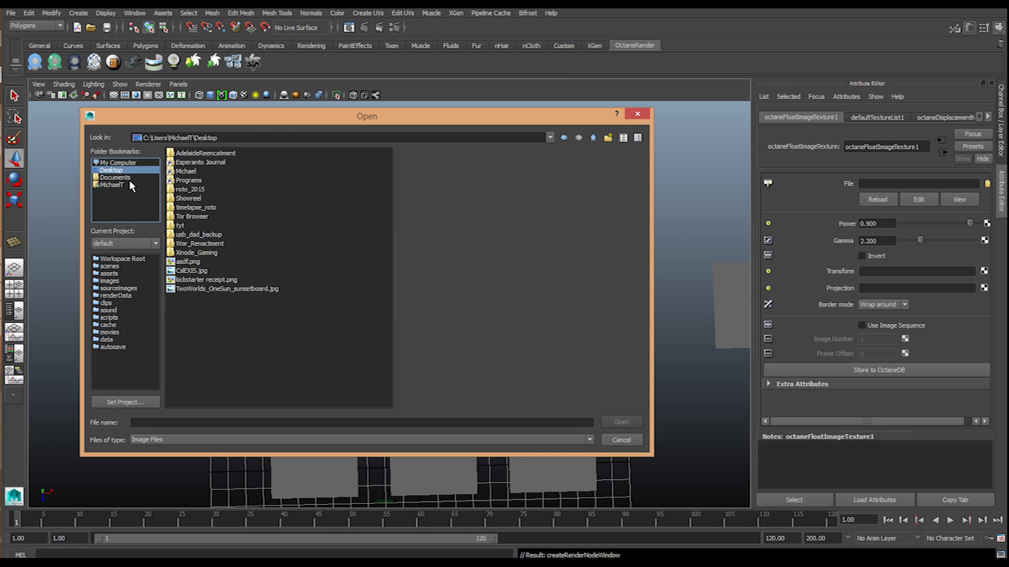
mouse_move(191, 235)
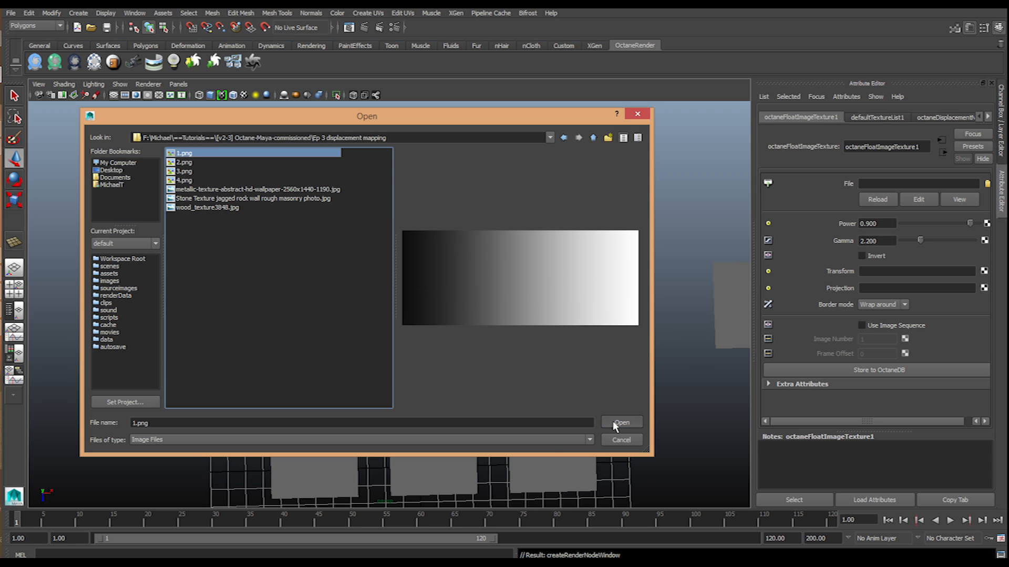
click(622, 423)
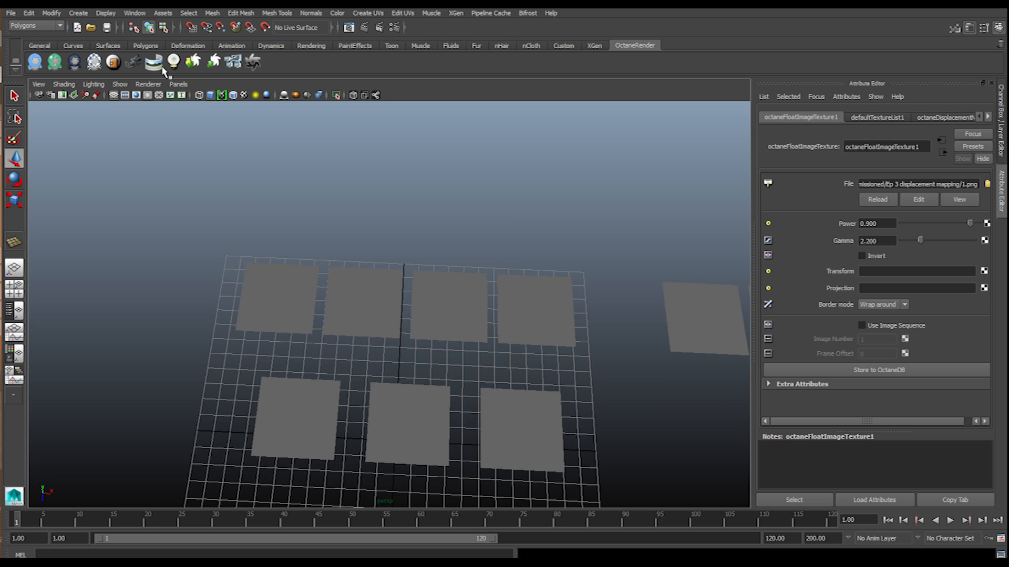
Bring up the Octane live viewer and Hypershade panels and start the IPR render
click(178, 84)
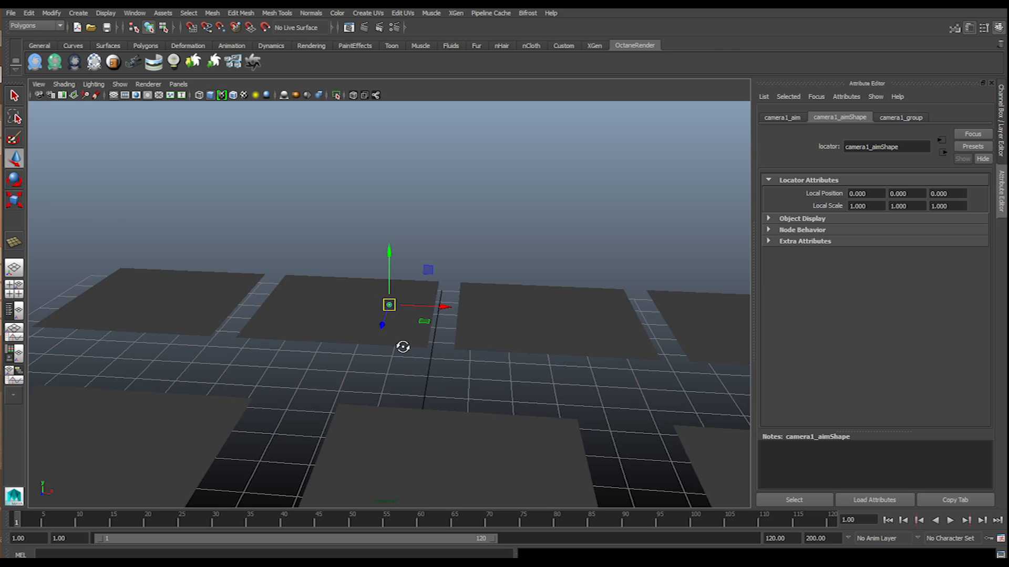
click(120, 84)
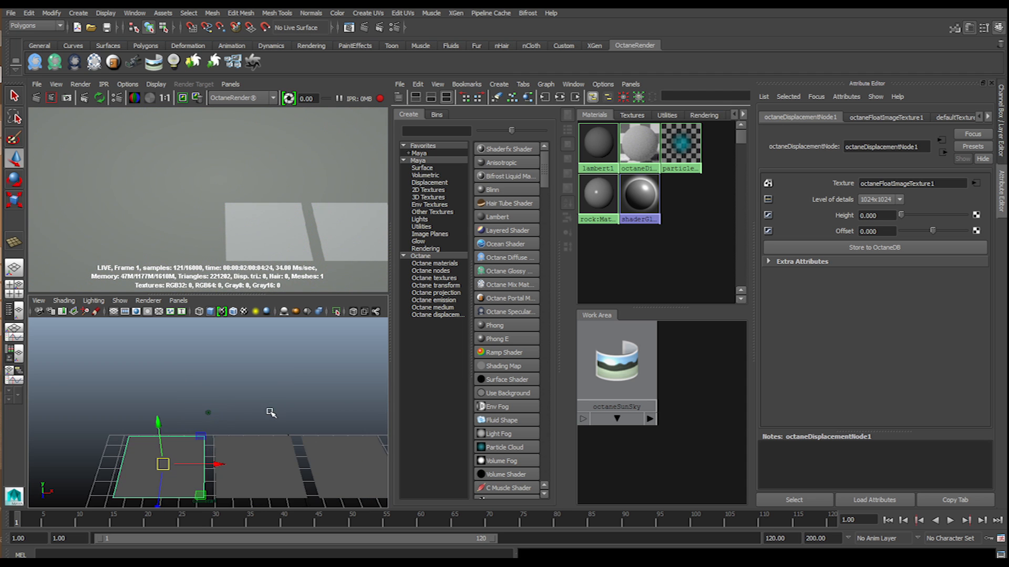
Set octaneDisplacementNode1 Height to 0.1 so the gradient lifts the tile
drag(258, 412, 315, 443)
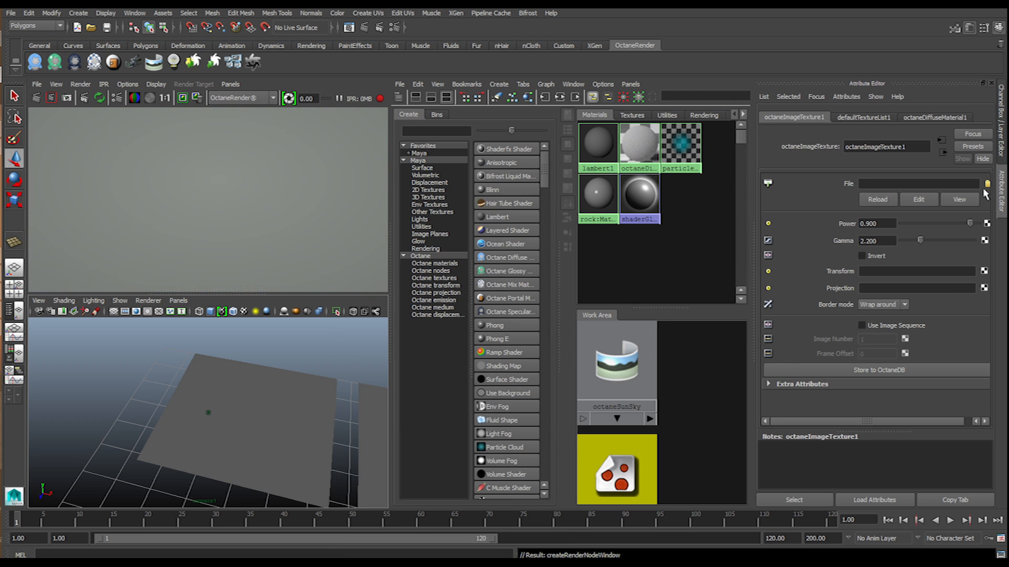
click(988, 184)
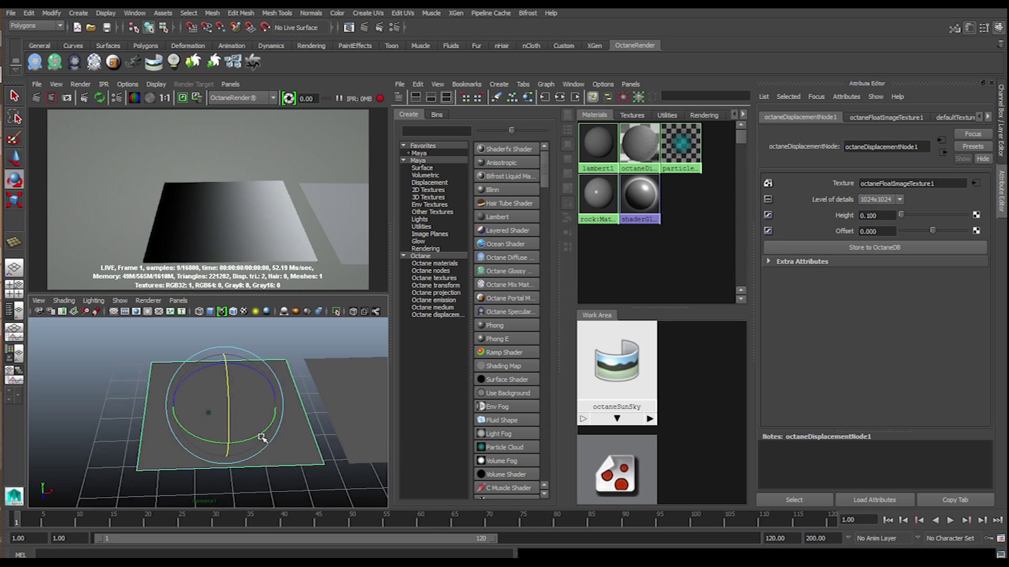
Rotate the tile plane and push the displacement Height up to 1.0, forming a steep wedge
drag(262, 438, 184, 457)
text(0.00)
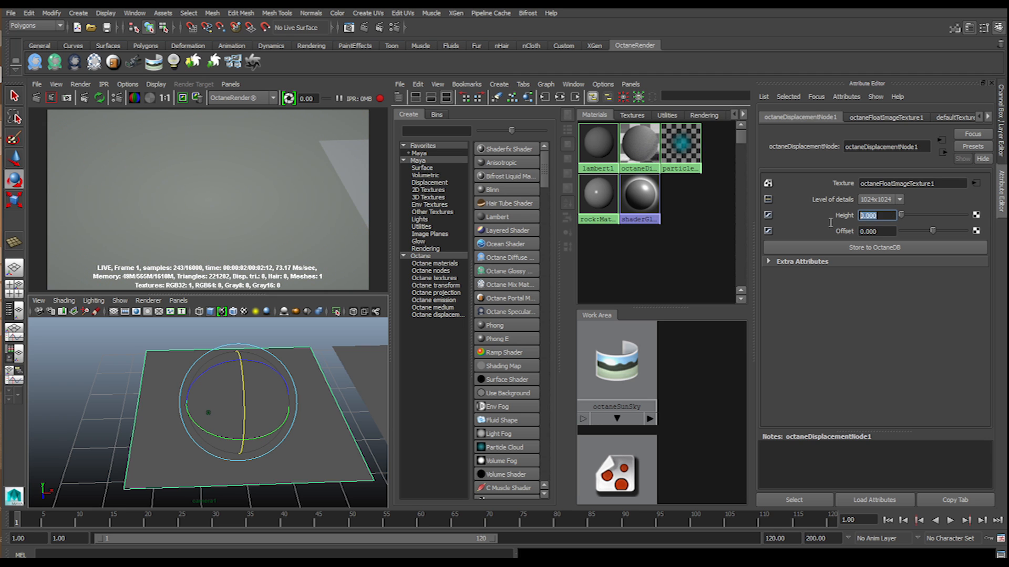
text(0.)
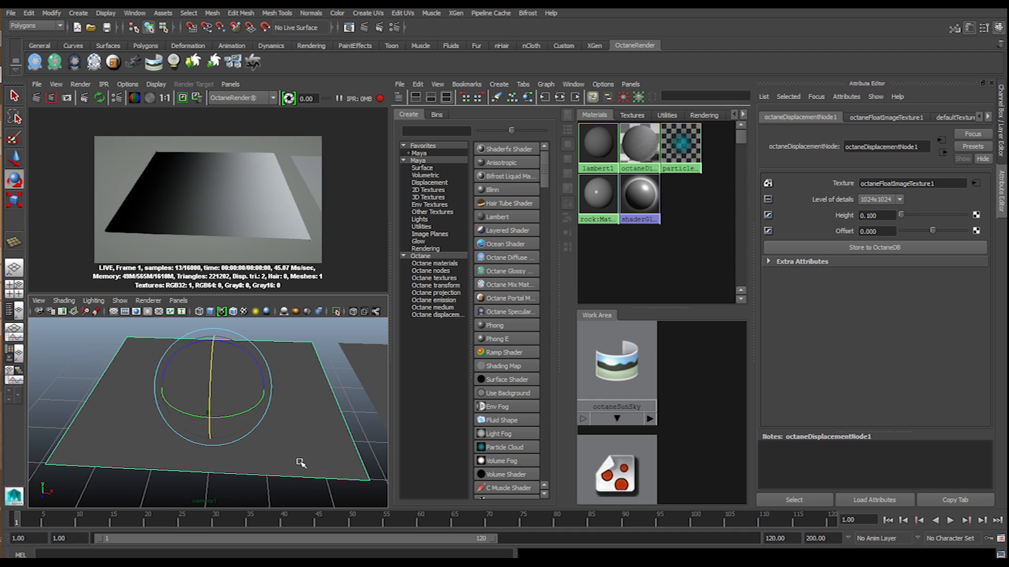
click(876, 215)
text(1.000)
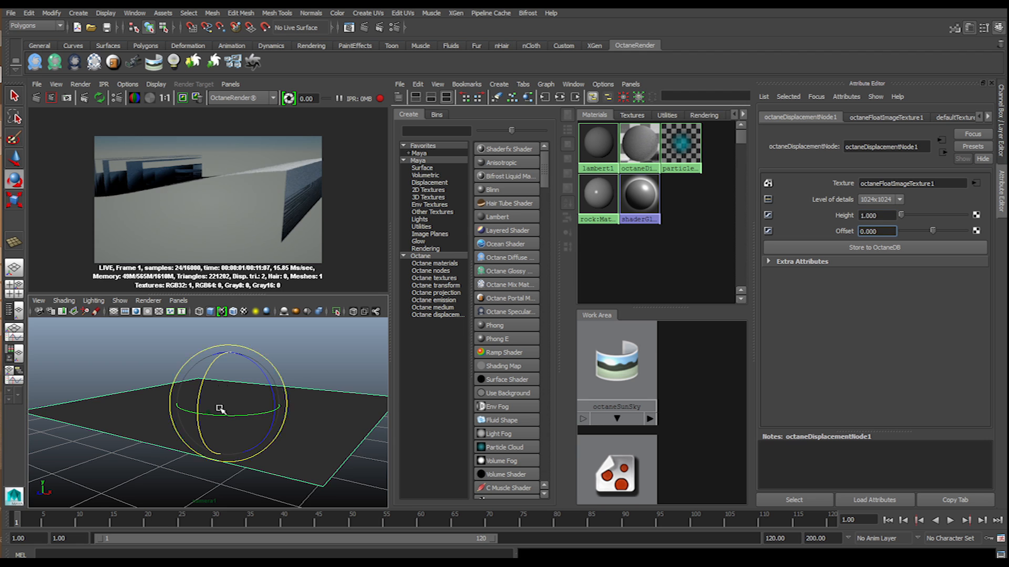
drag(221, 409, 213, 445)
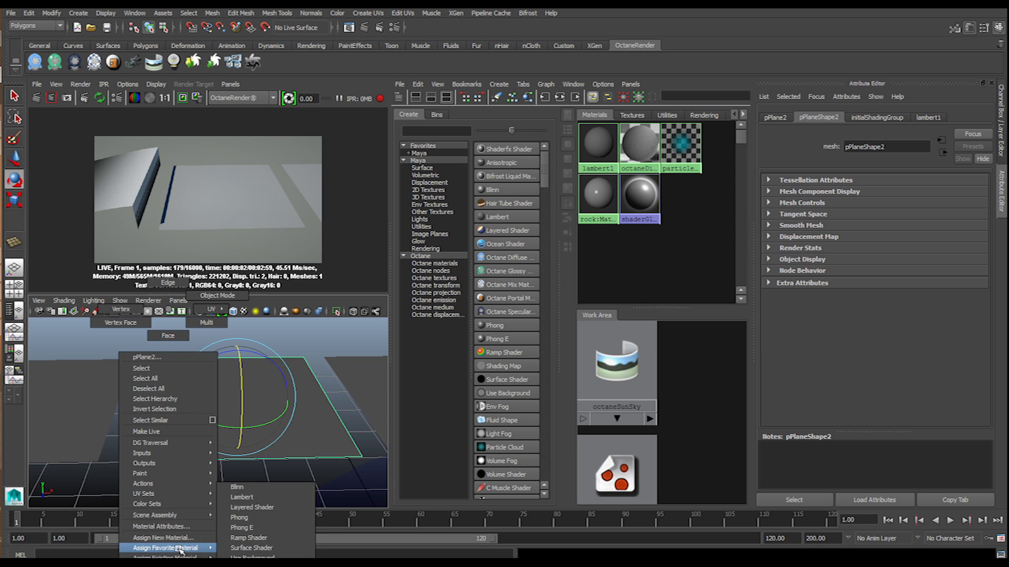
Assign the favorite Octane material to pPlane2 via the marking menu
click(157, 538)
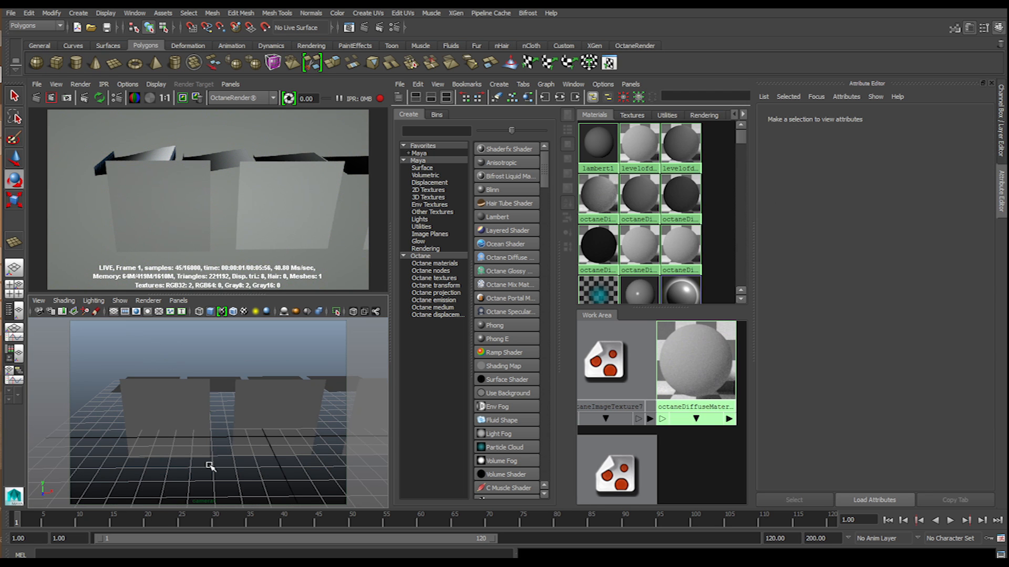
Give wall tile pPlane11 a displacement node with a rocky float image texture at height 0.2
click(163, 412)
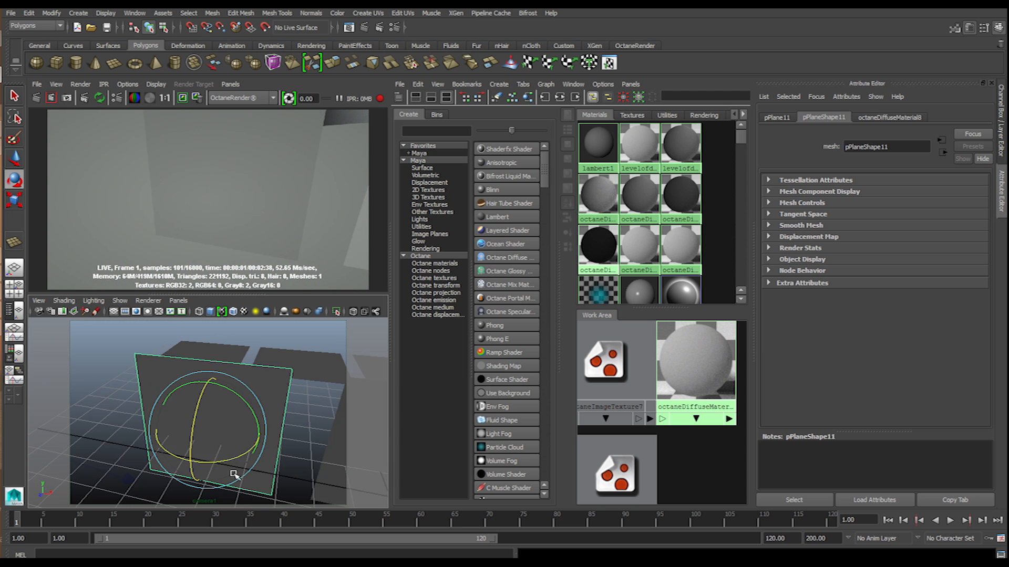
click(889, 117)
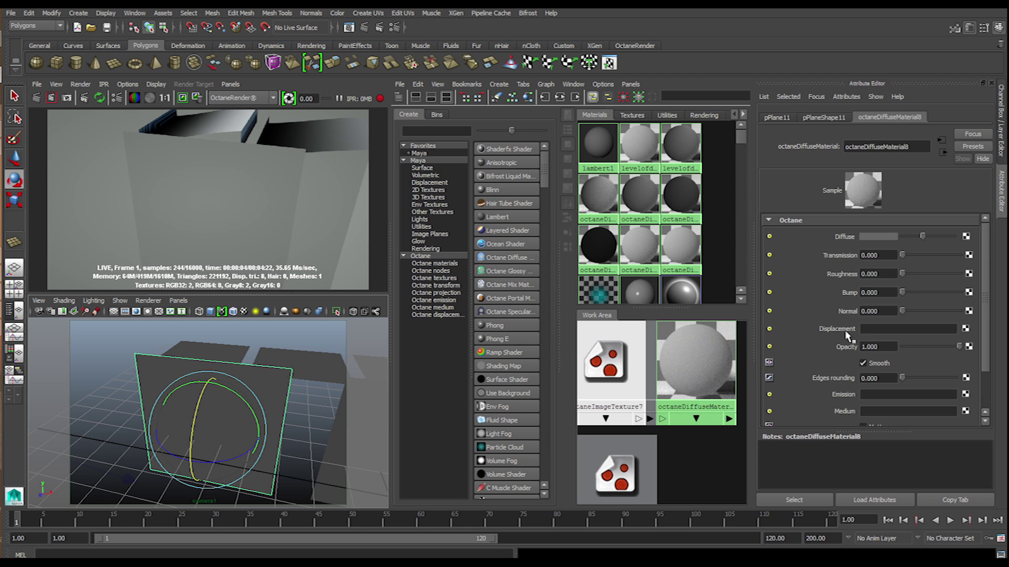
click(966, 328)
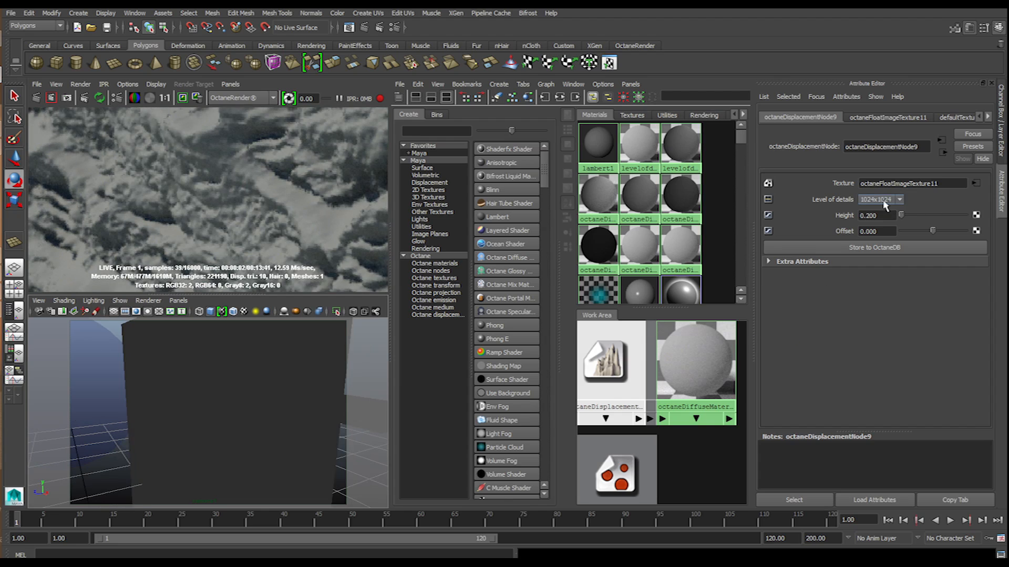
Step the displacement level of detail through 256, 512 and 4096 up to 8192x8192
click(906, 199)
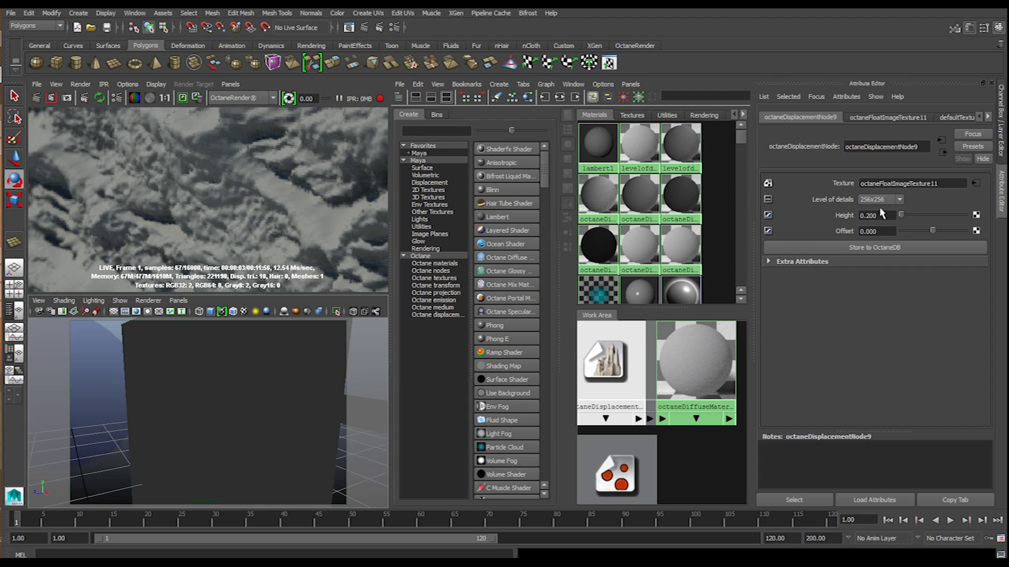
click(897, 199)
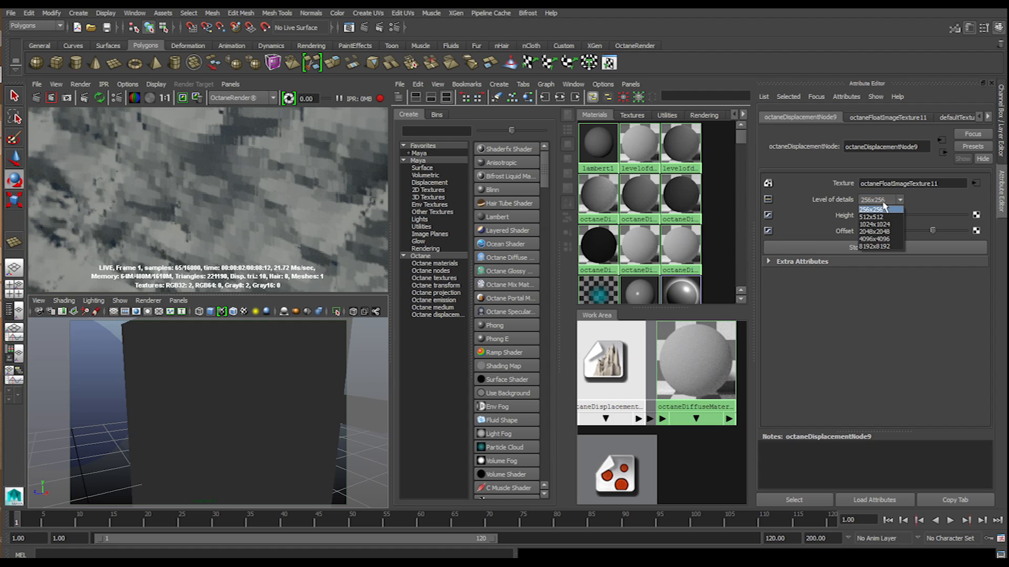
click(870, 216)
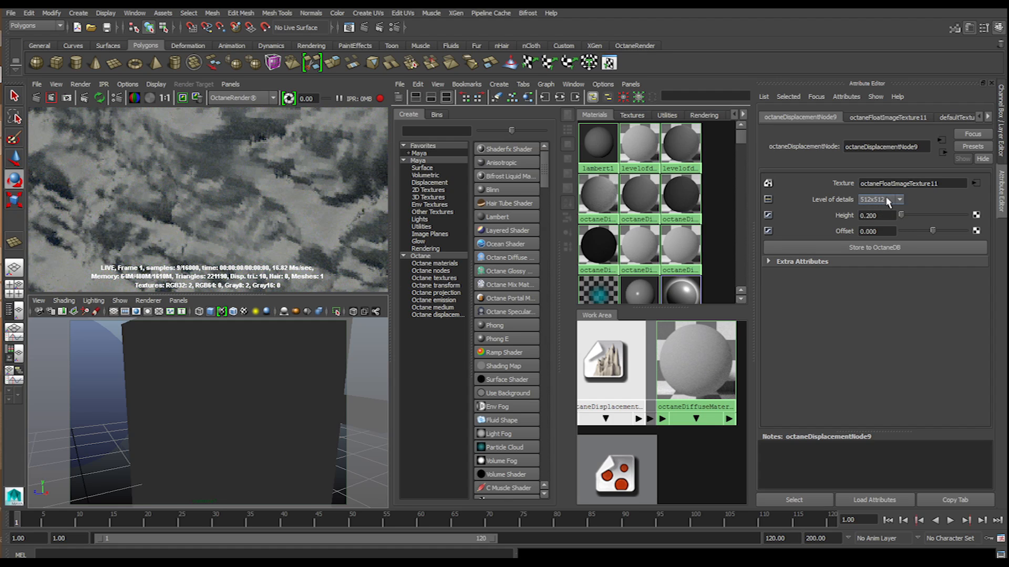
click(899, 199)
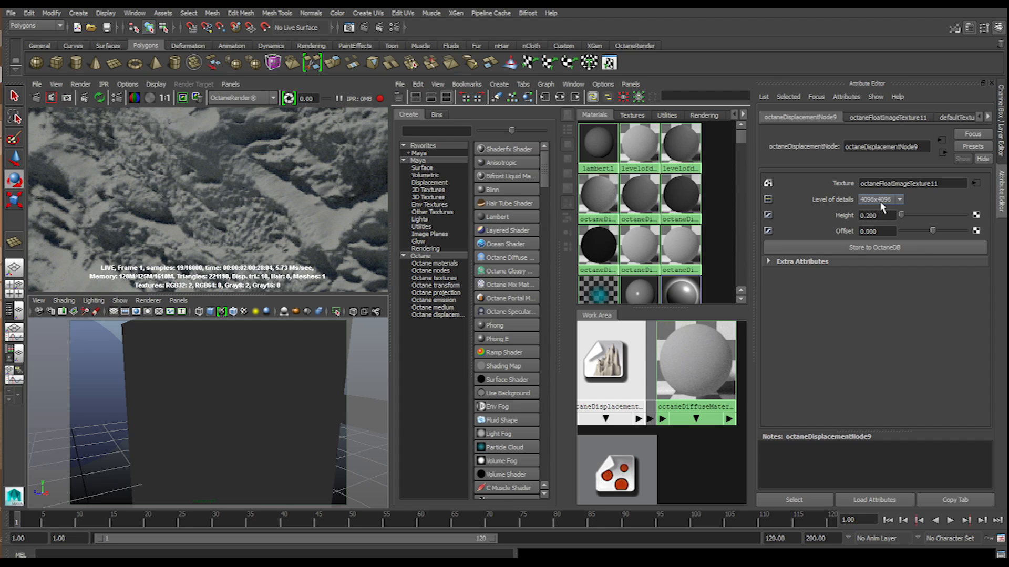
click(901, 200)
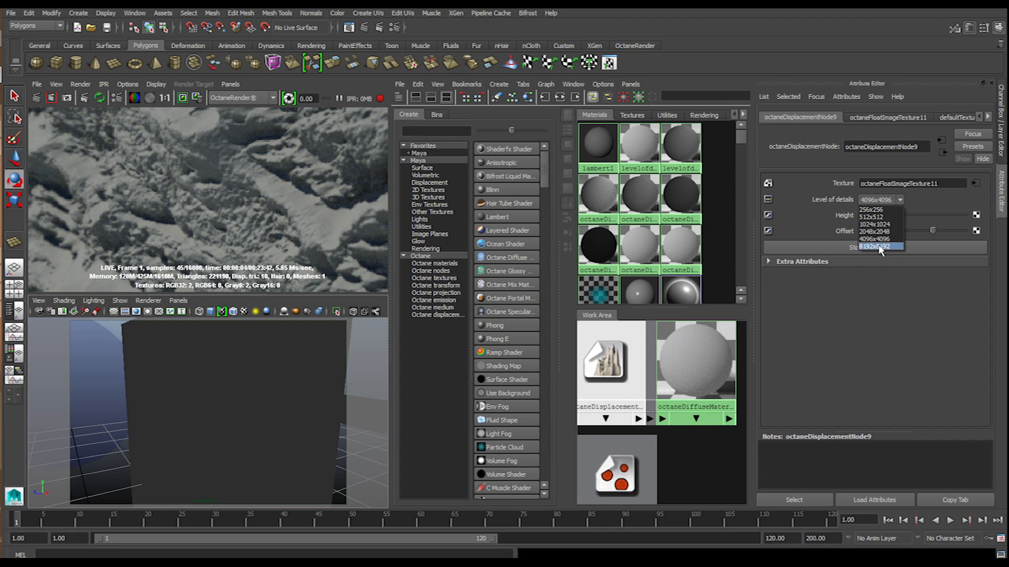
click(877, 246)
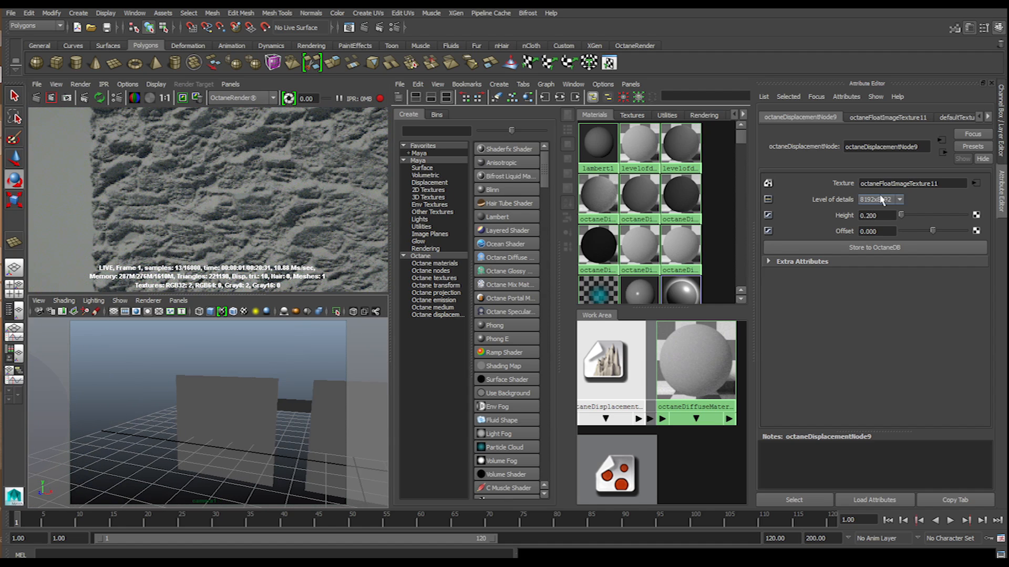
click(901, 200)
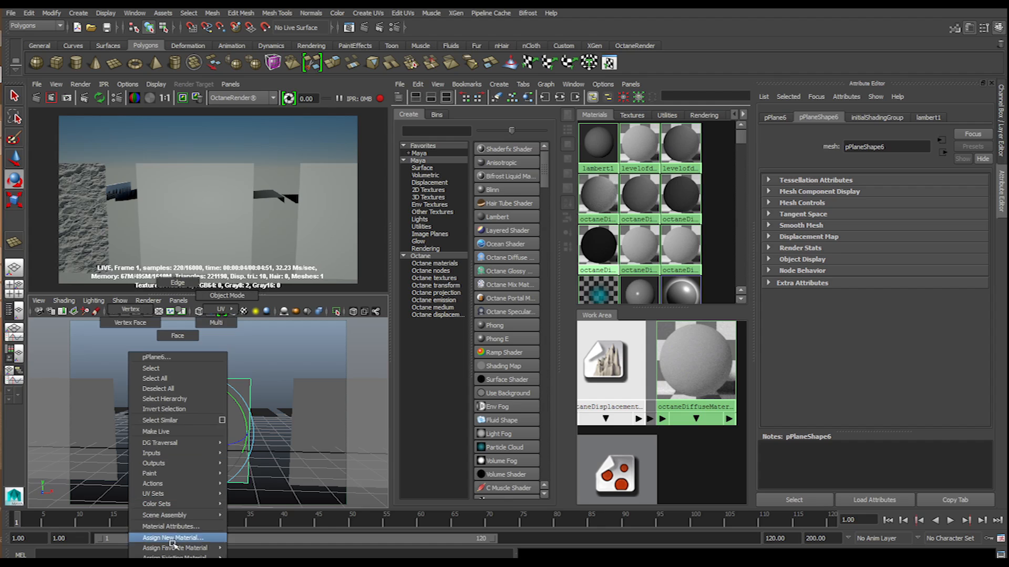
Assign a new Octane Diffuse material (octaneDiffuseMaterial9) to the next wall plane
click(174, 538)
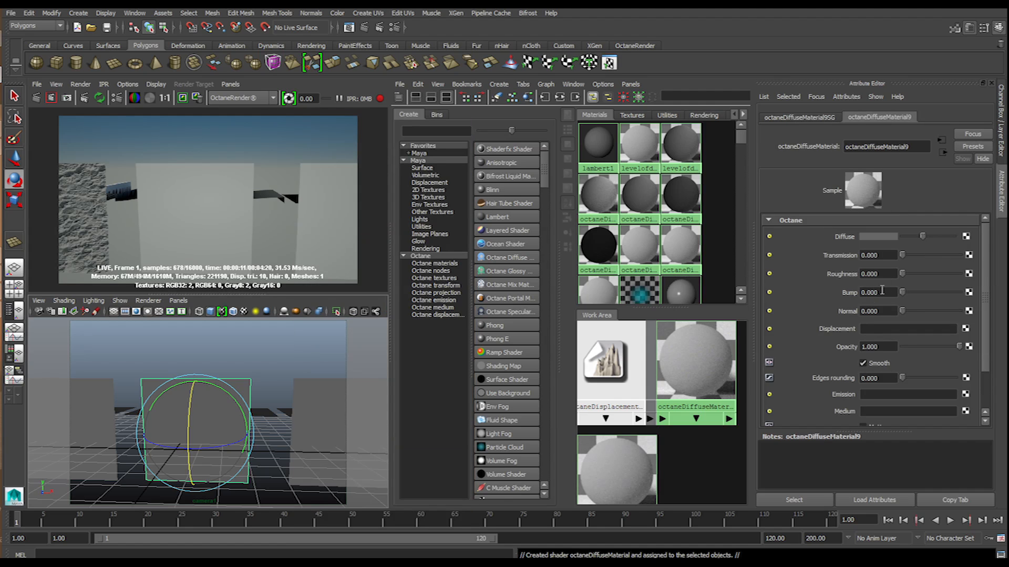
mouse_move(965, 330)
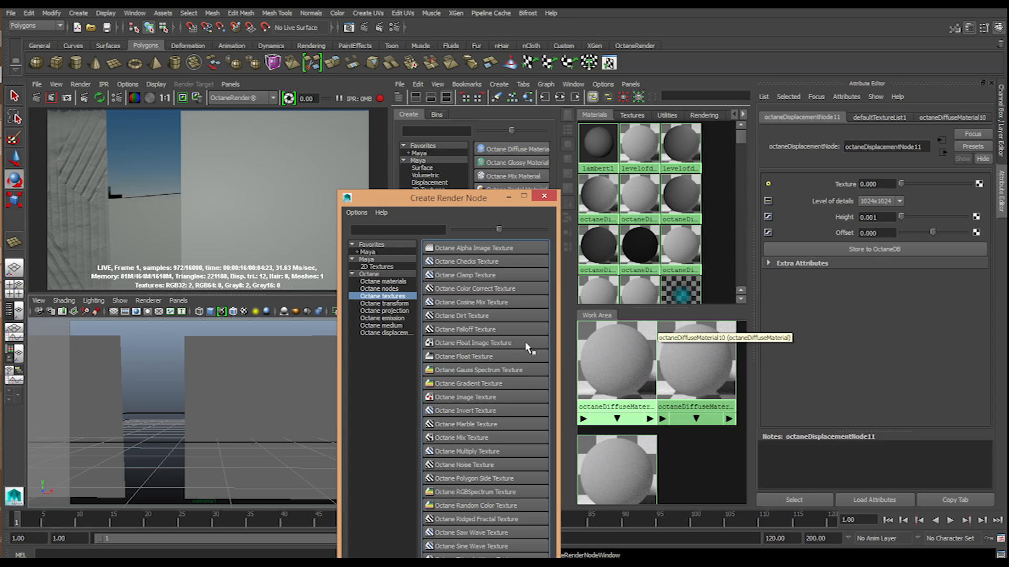
Use an Octane Float Image Texture as the displacement node's texture
click(473, 343)
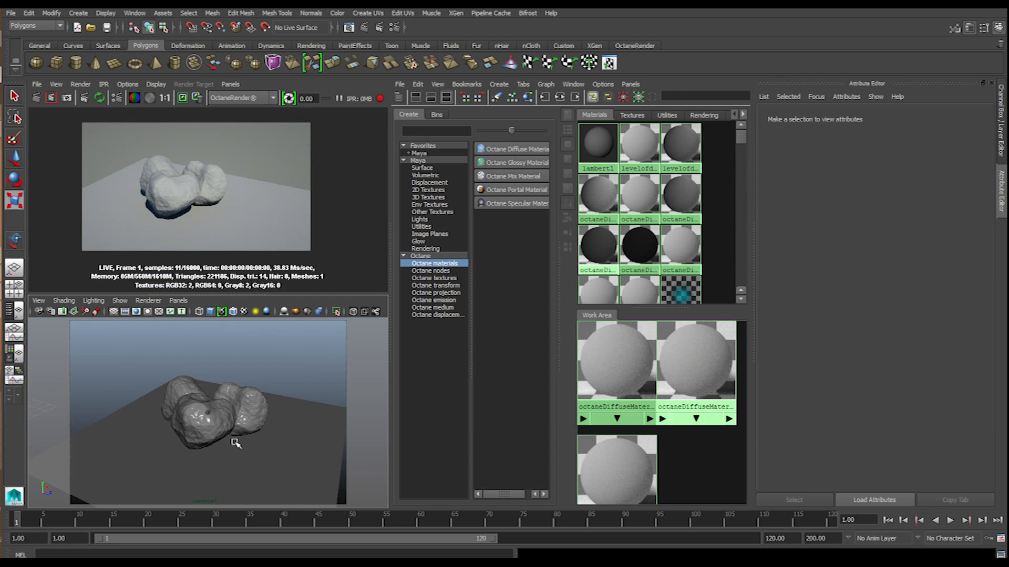
Assign the rock mesh a new Octane glossy material named stone
click(191, 429)
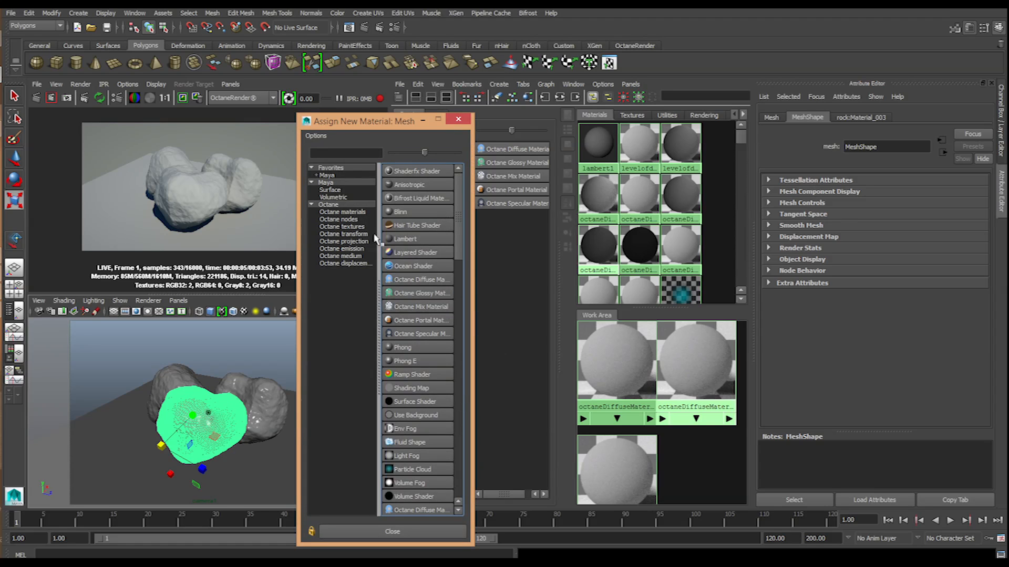
click(342, 212)
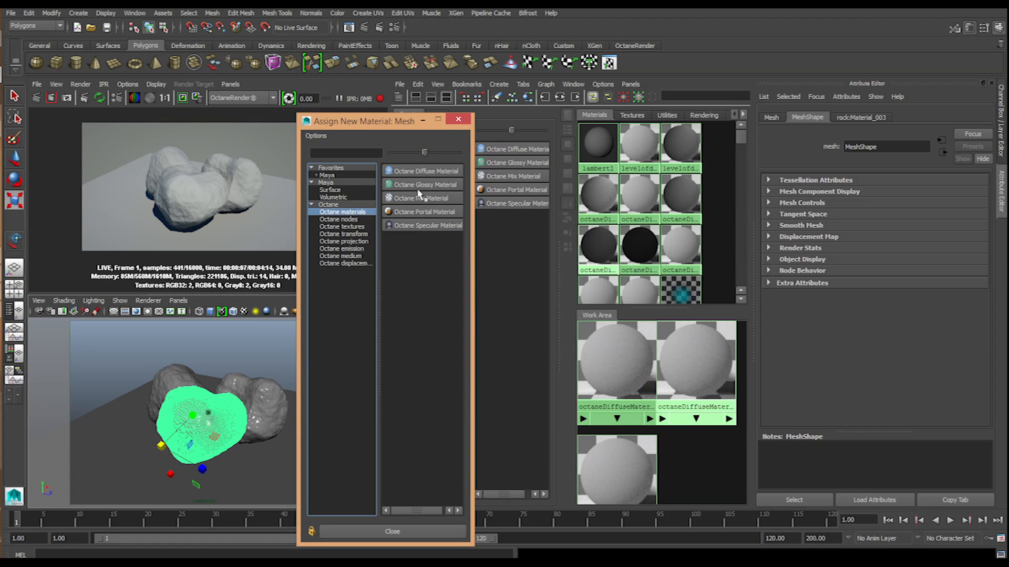
click(421, 184)
text(stone)
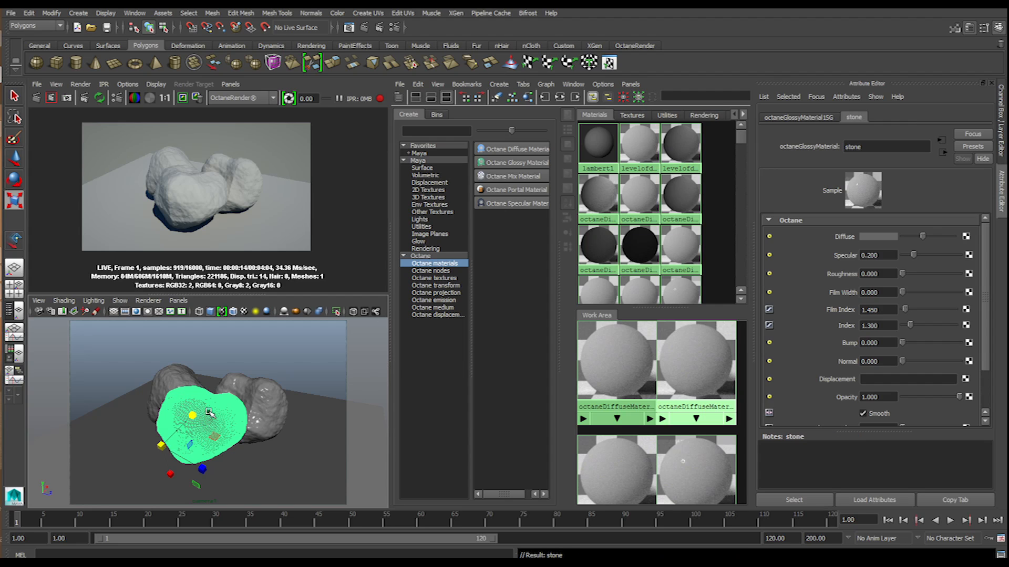
Assign the floor plane a new material named Stone_floor
right_click(211, 418)
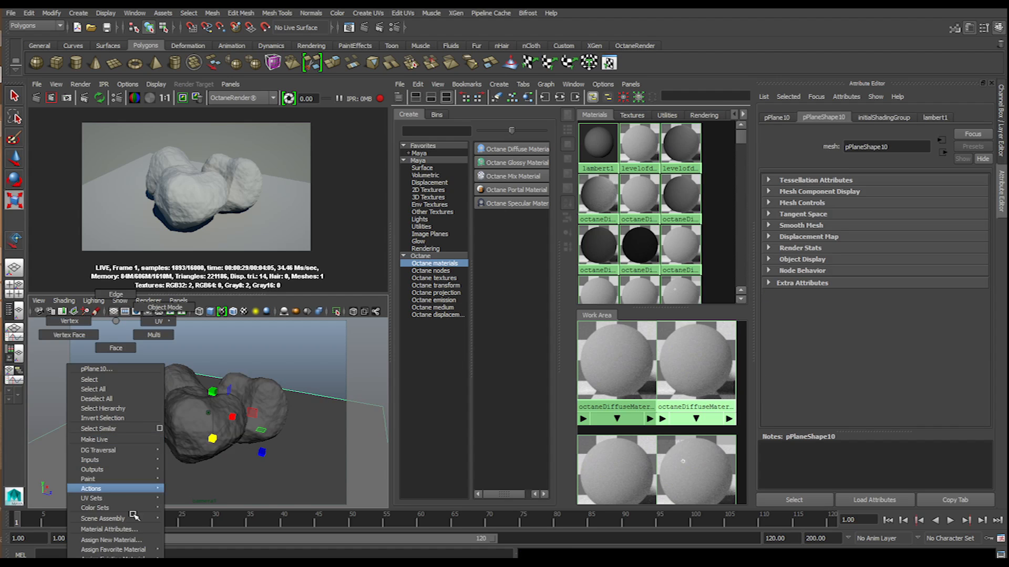
mouse_move(120, 553)
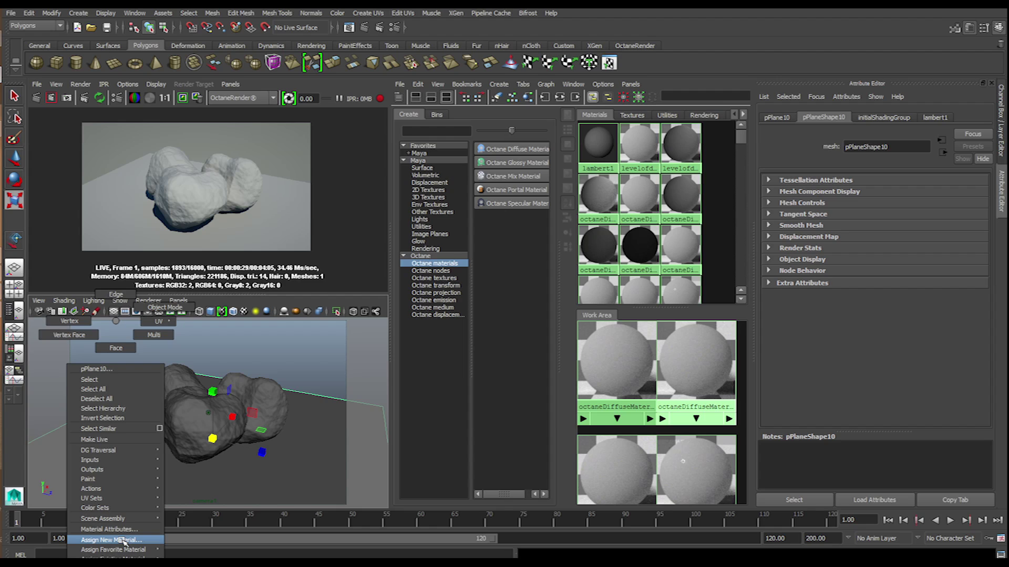
click(114, 539)
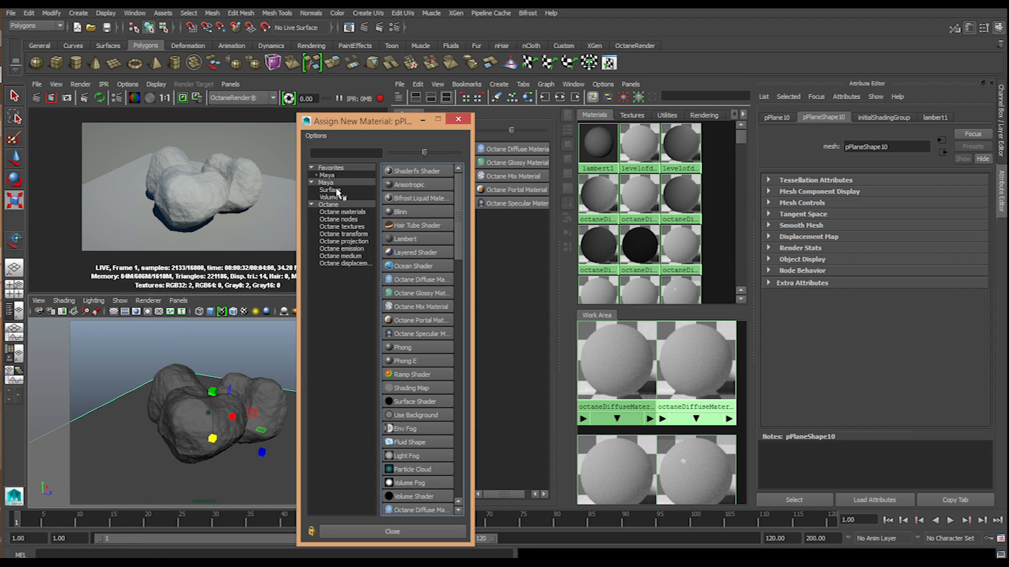
click(417, 292)
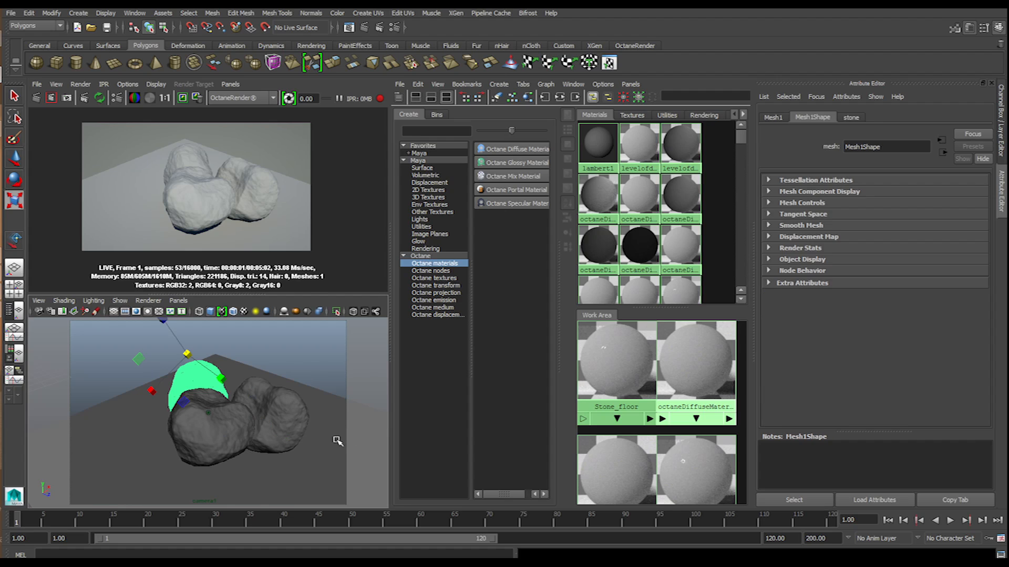
Select the second rock and bring up its stone material settings
click(851, 117)
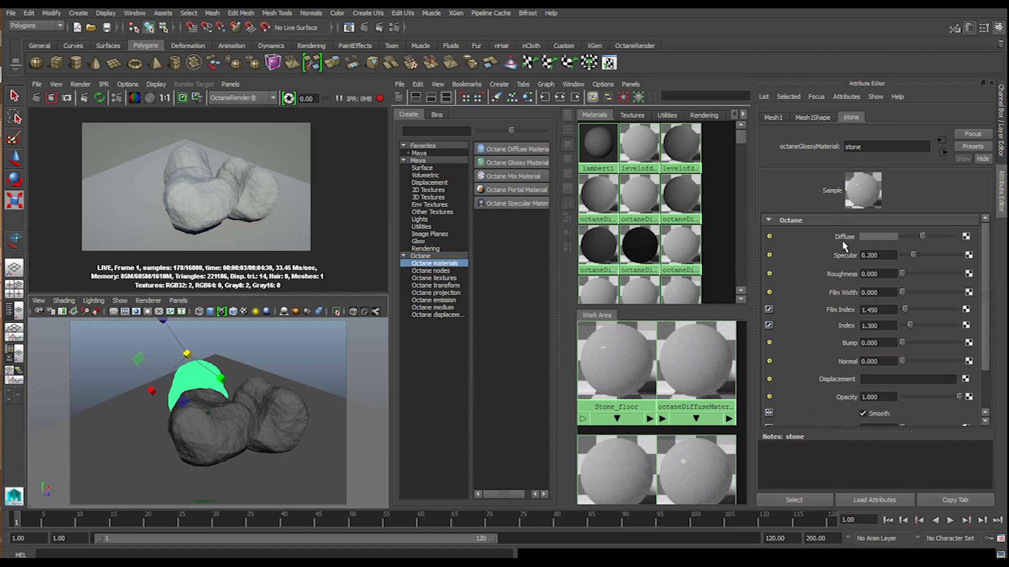
click(877, 255)
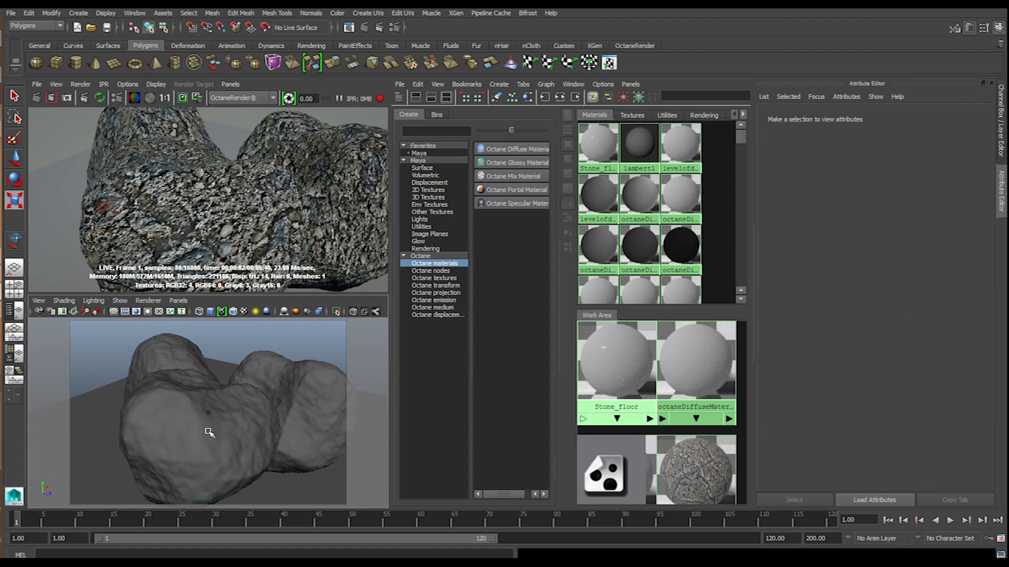
Add a float-image displacement map at height 0.1 and 2048x2048 detail to the stone material
click(208, 432)
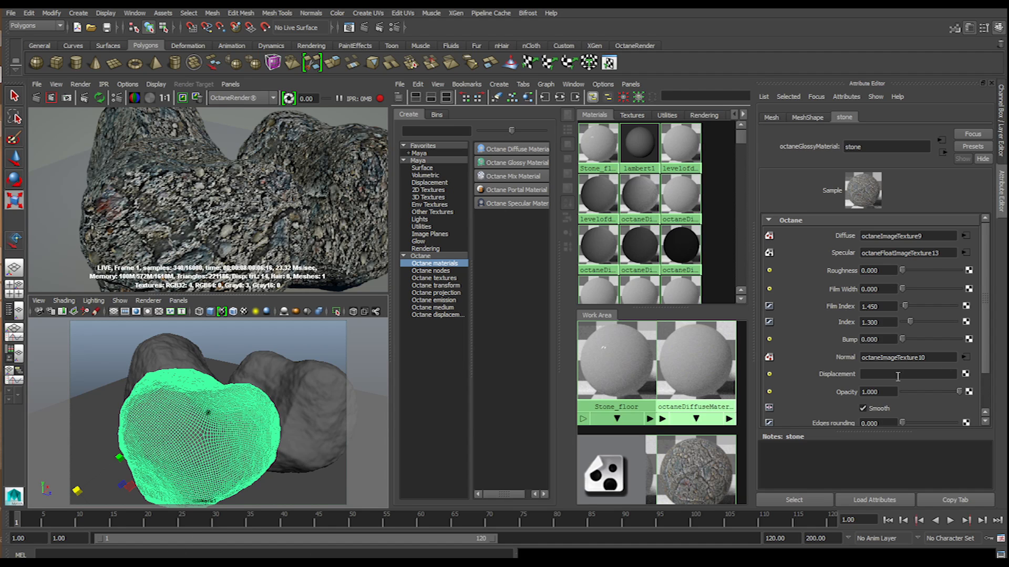
click(964, 374)
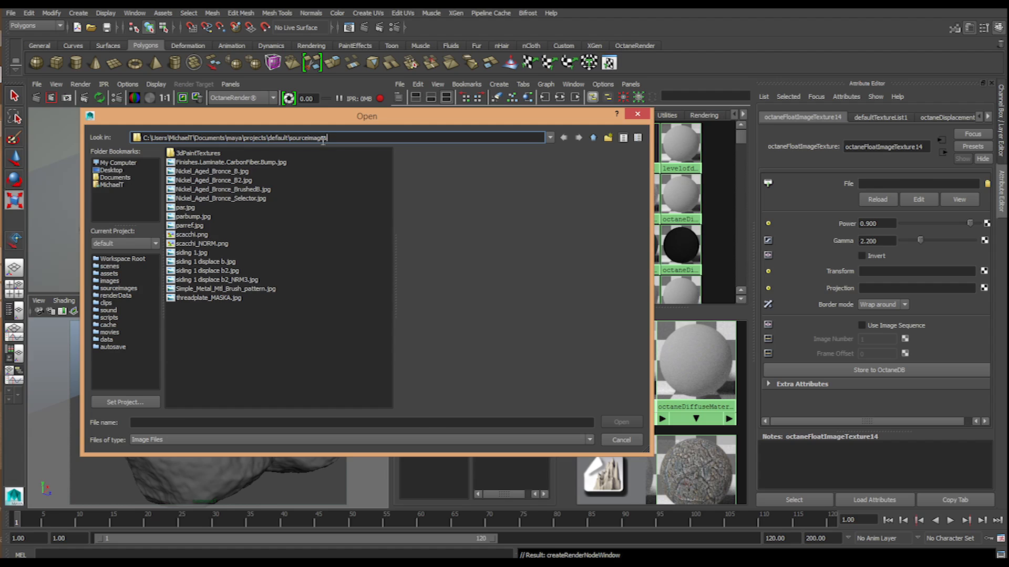
click(623, 422)
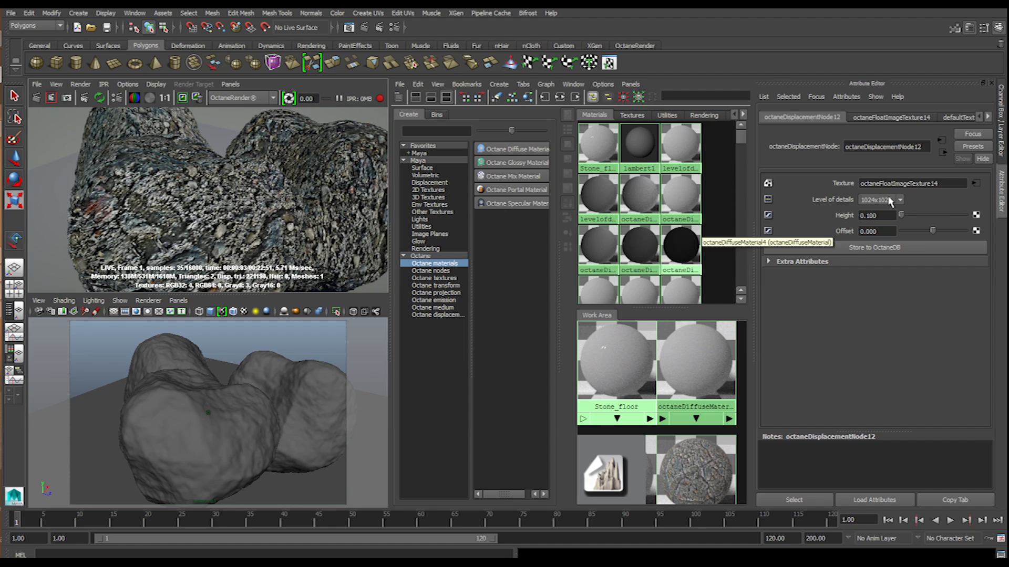
click(900, 200)
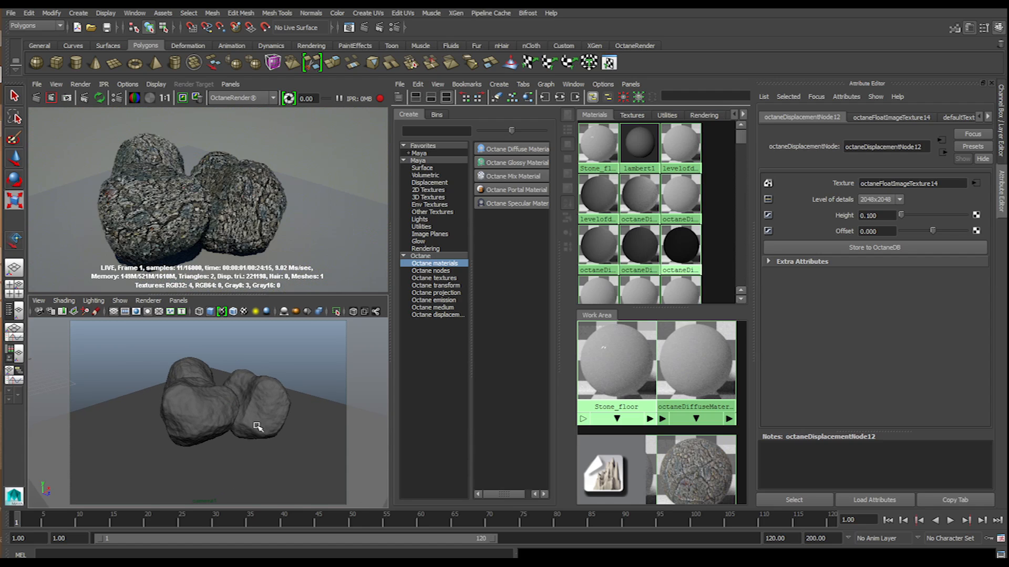
Texture the walls and floor with Stone_floor and lower the floor texture's power to 0.485
click(256, 427)
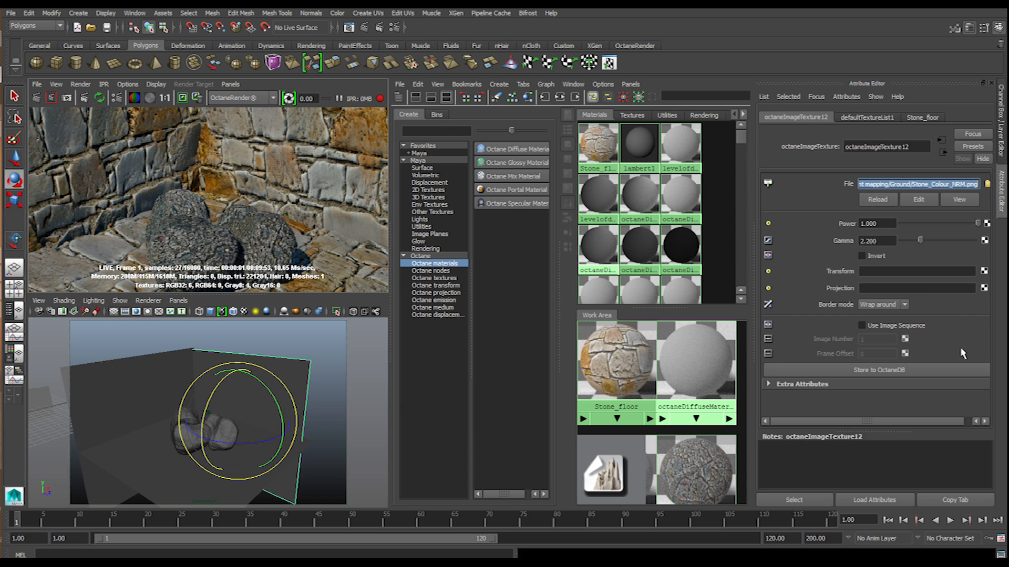
drag(965, 222, 936, 223)
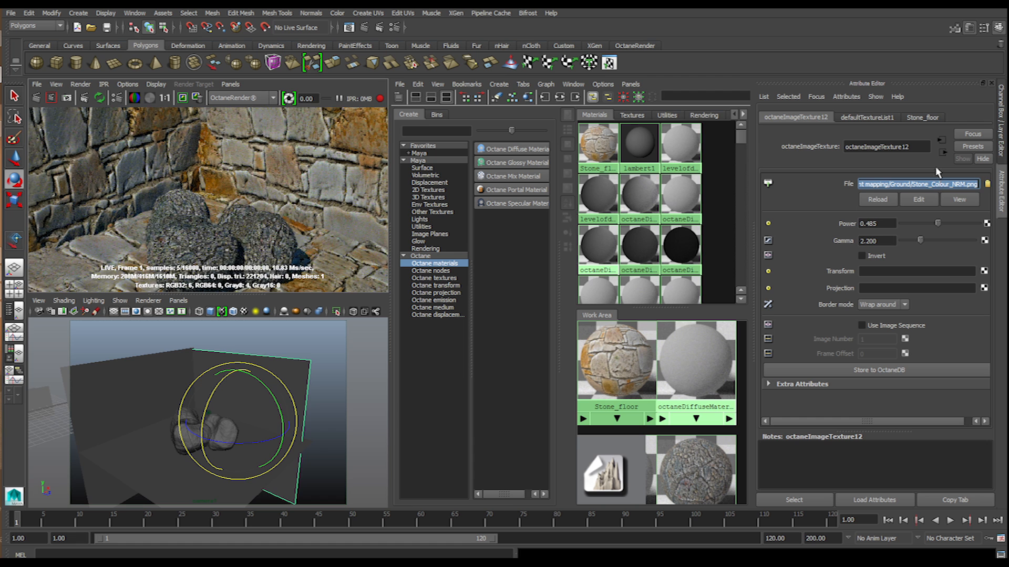